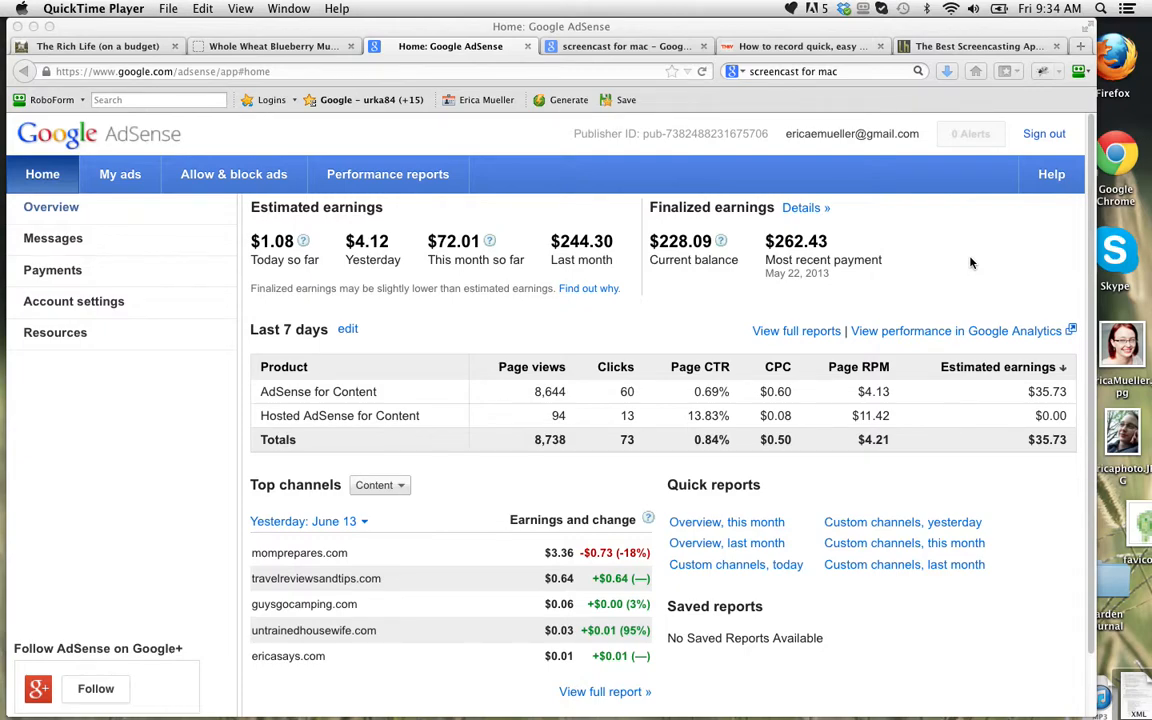
mouse_move(880, 392)
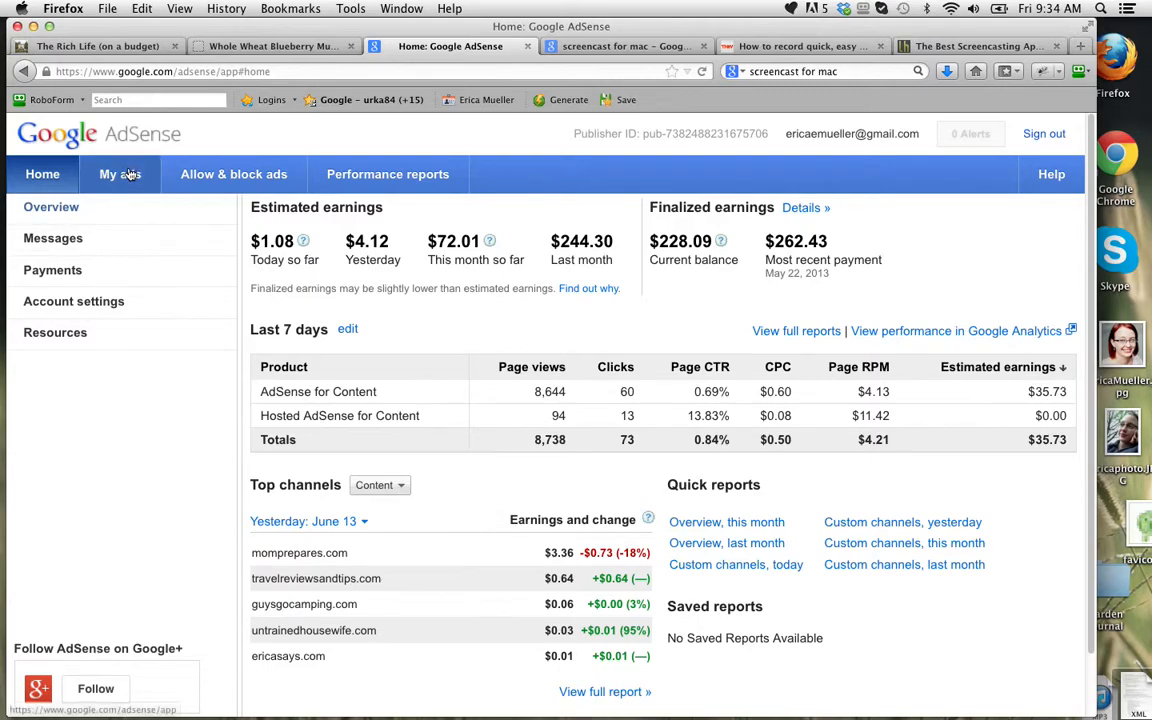
Create a new ad unit named 'MP 250' sized 250 x 250 Square from My ads
left_click(120, 174)
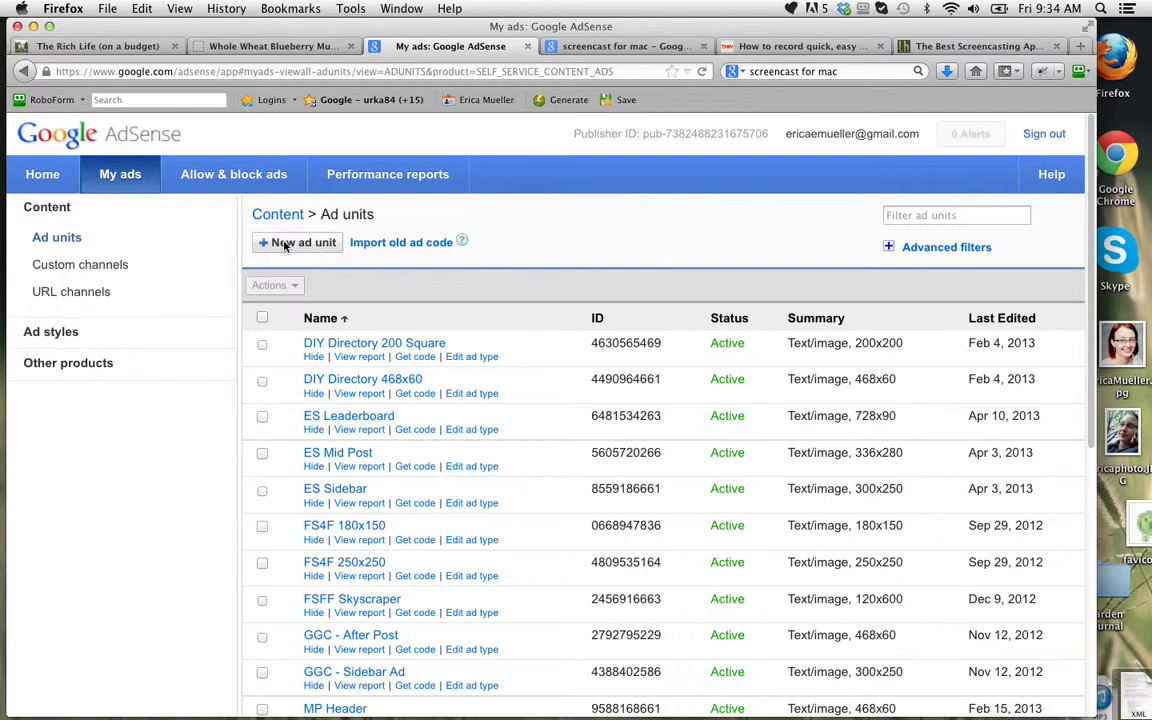
left_click(296, 242)
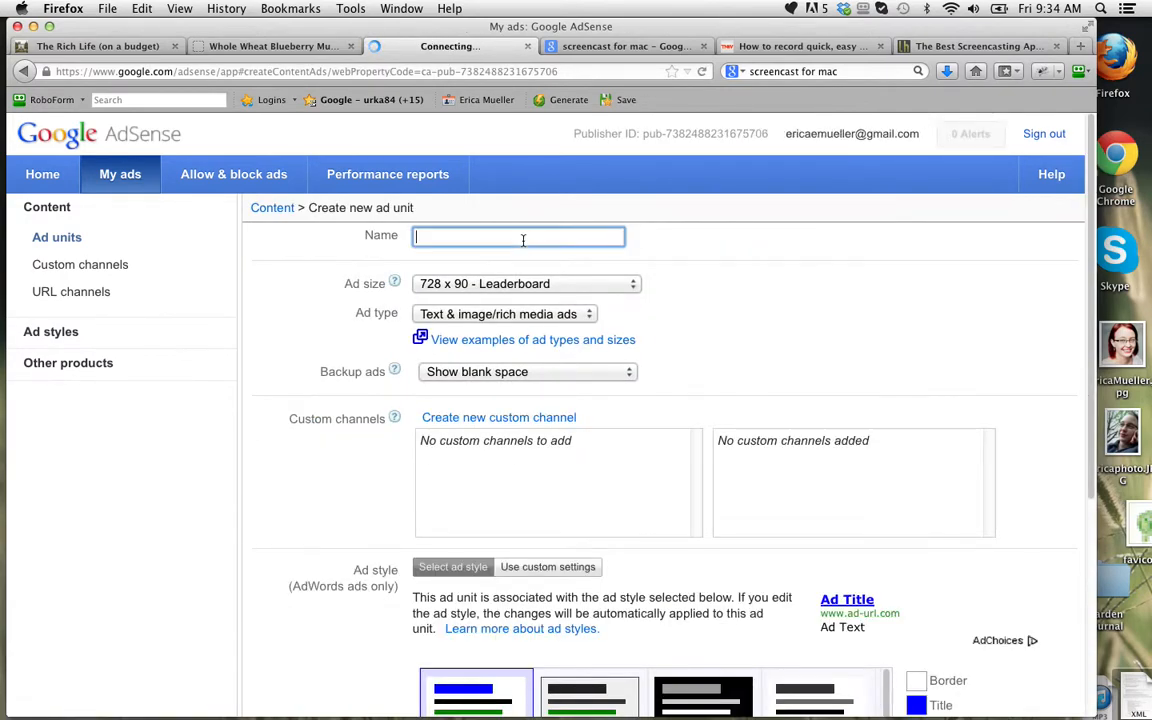
type("MP")
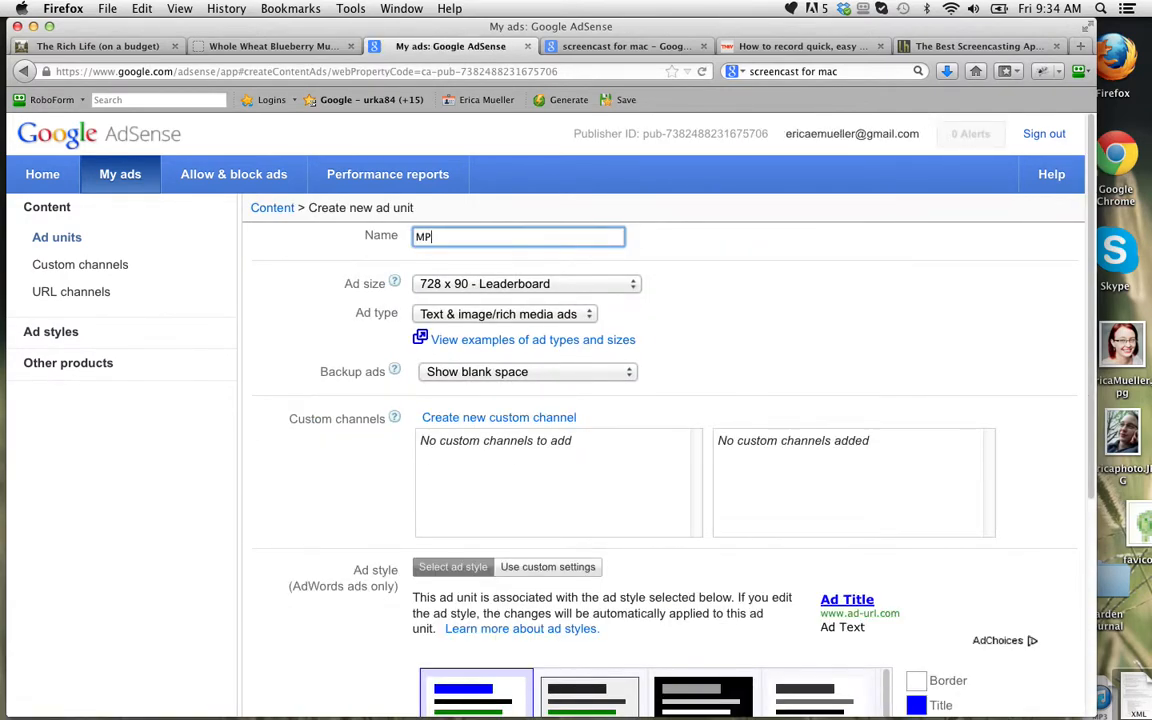
type("250")
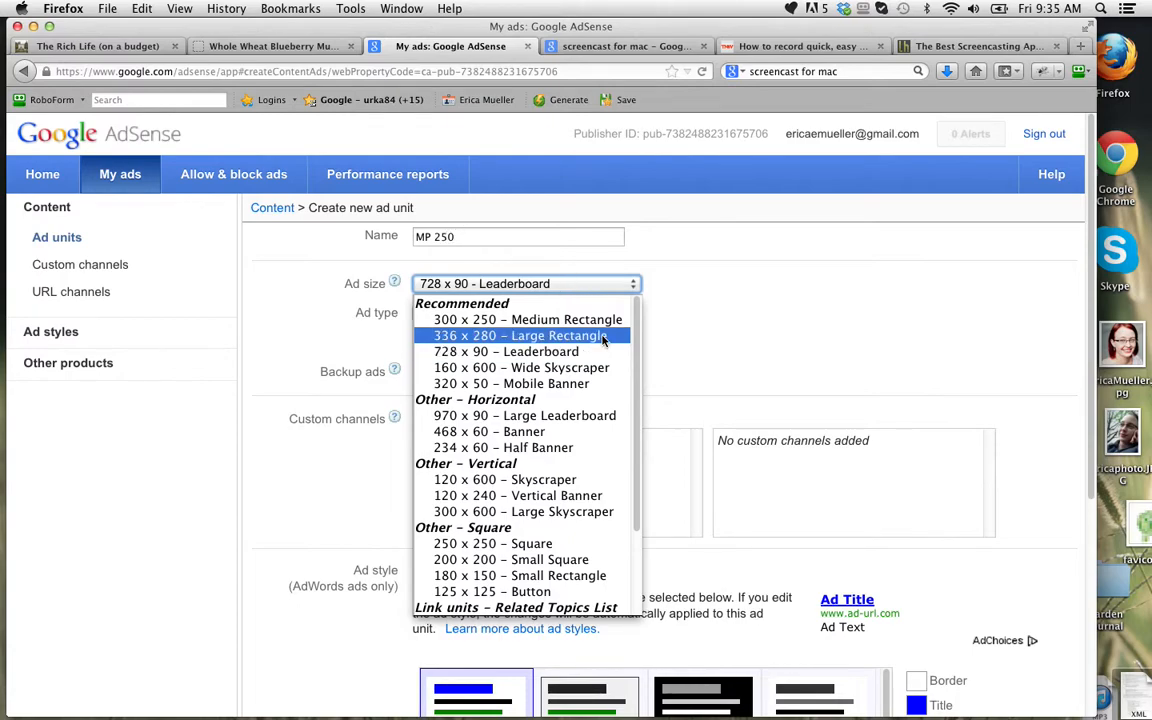
mouse_move(506, 352)
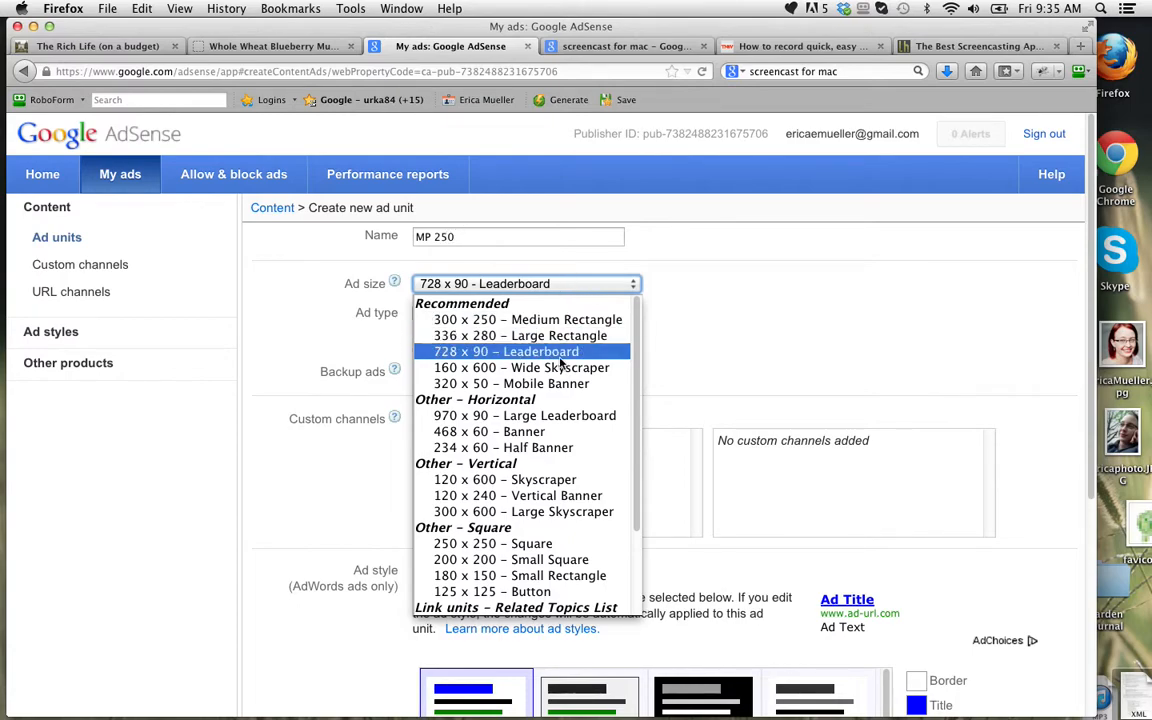
mouse_move(512, 560)
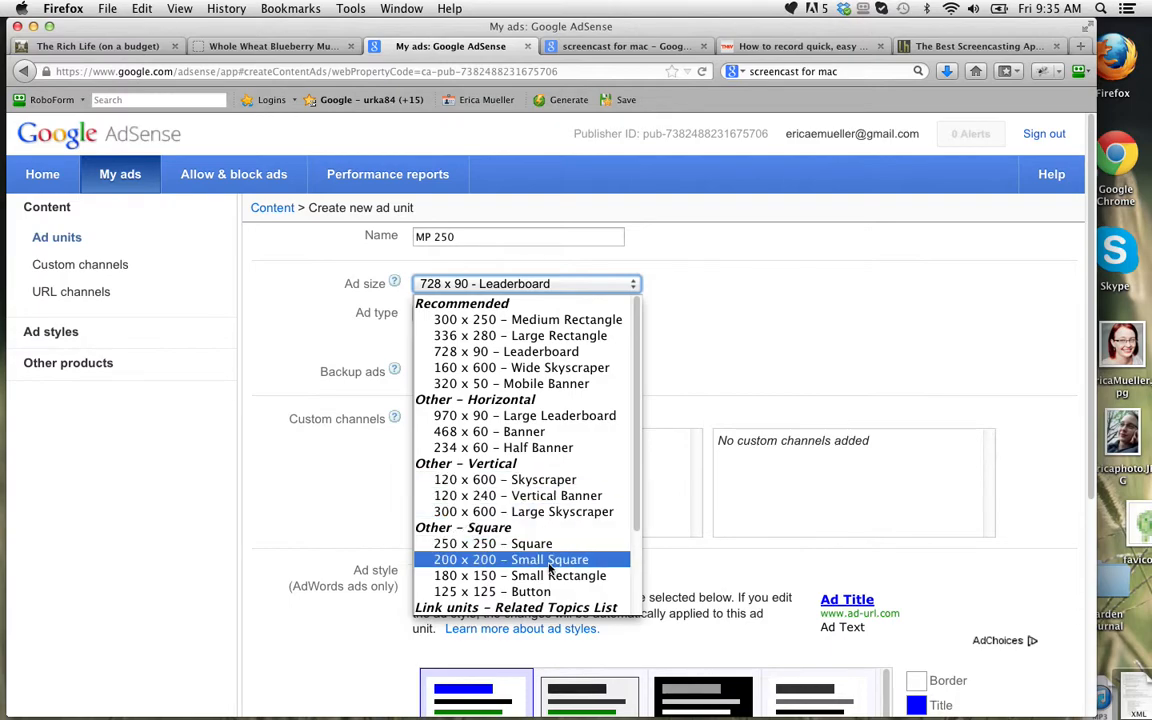
left_click(492, 544)
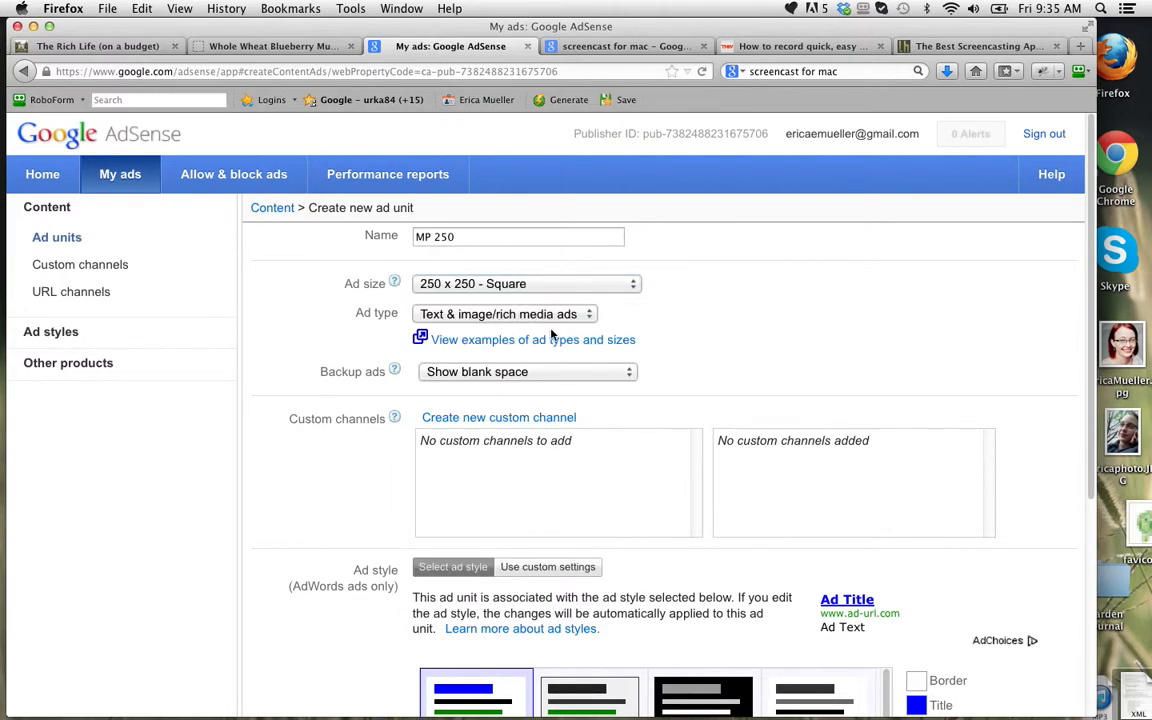
left_click(504, 312)
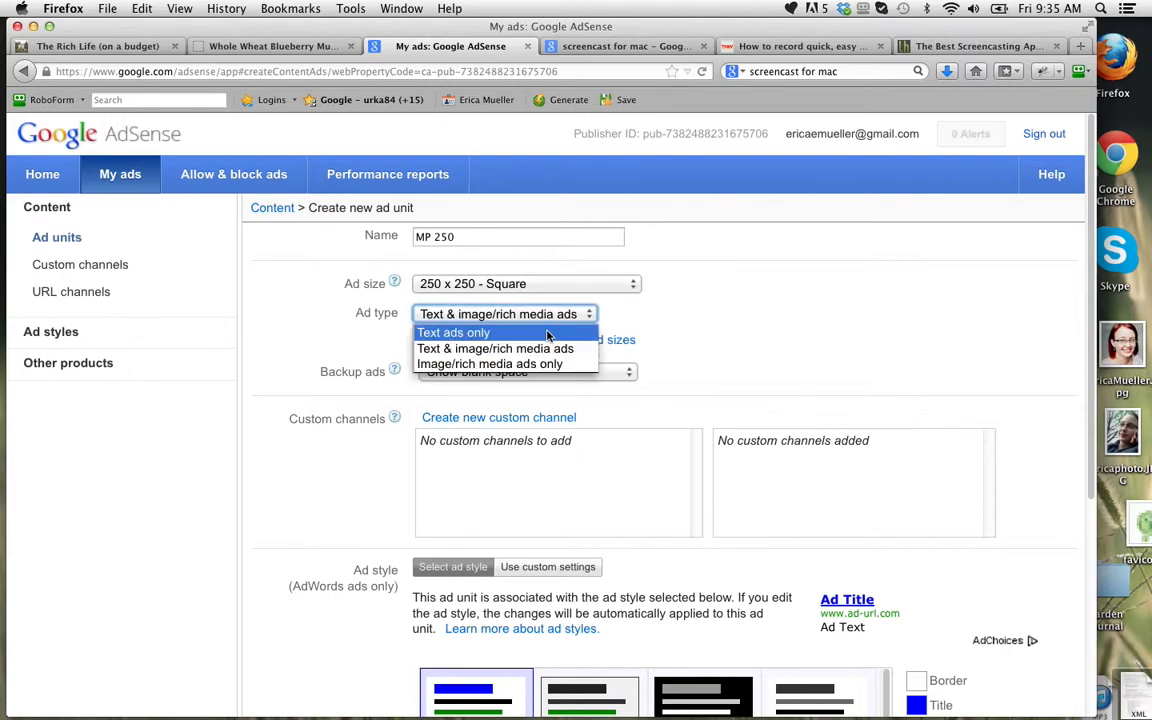
mouse_move(490, 364)
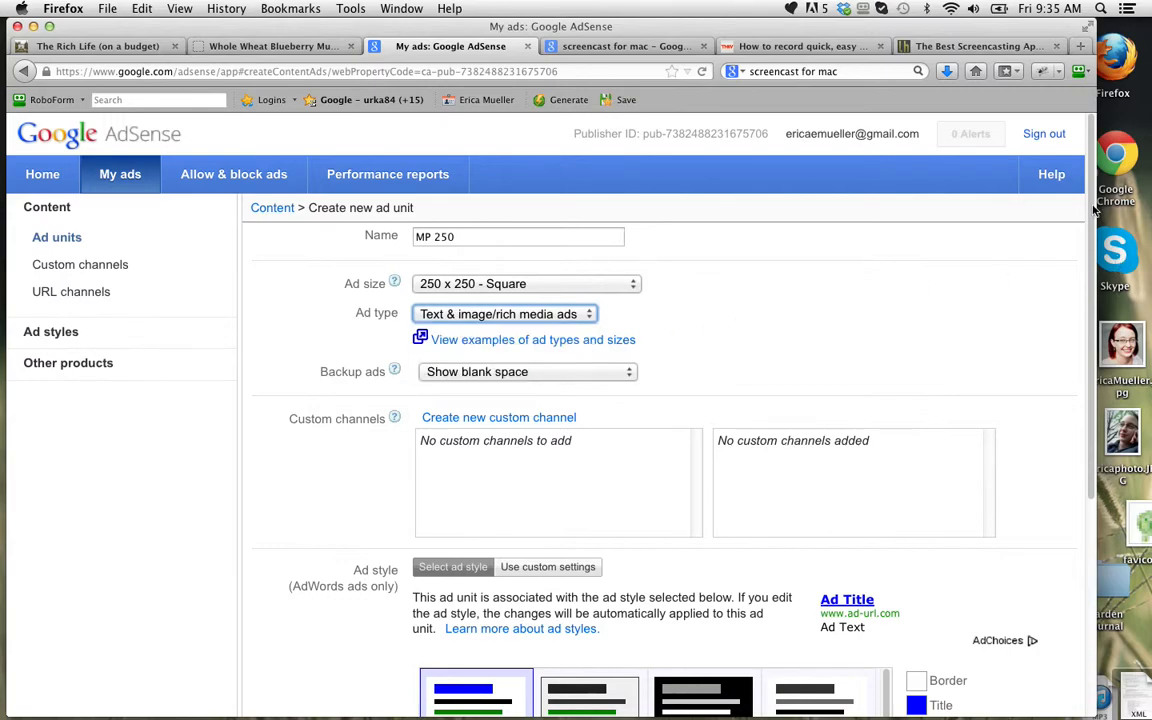
scroll("down", 3)
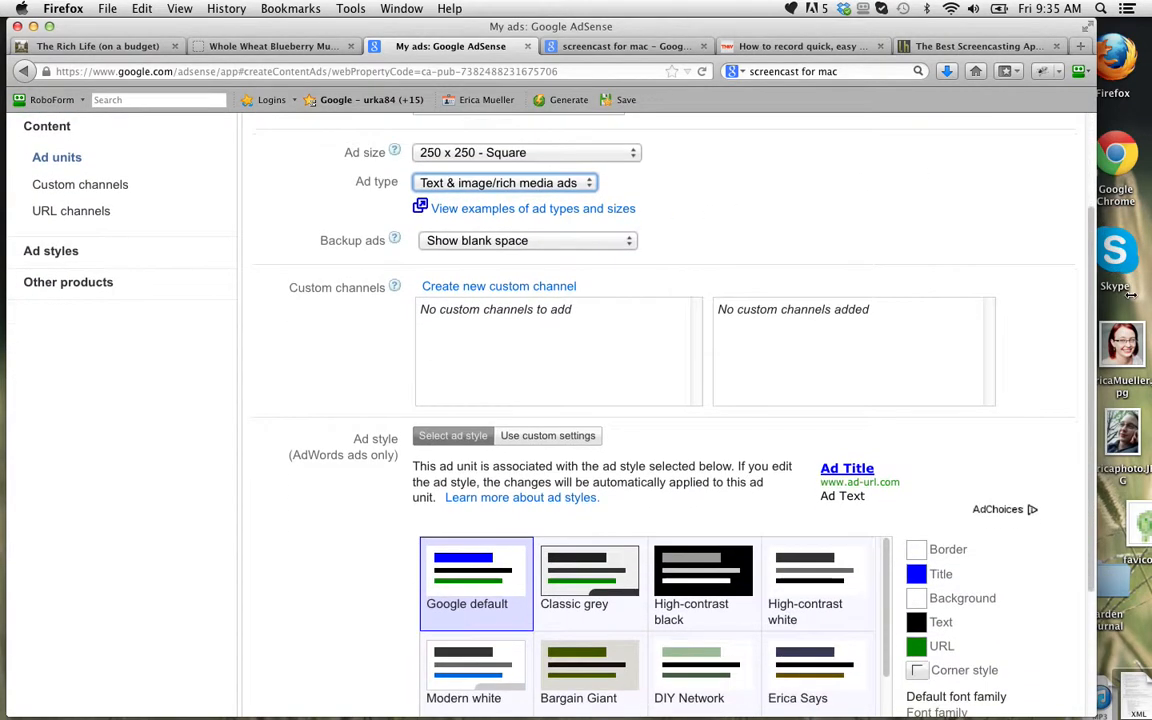
scroll("down", 3)
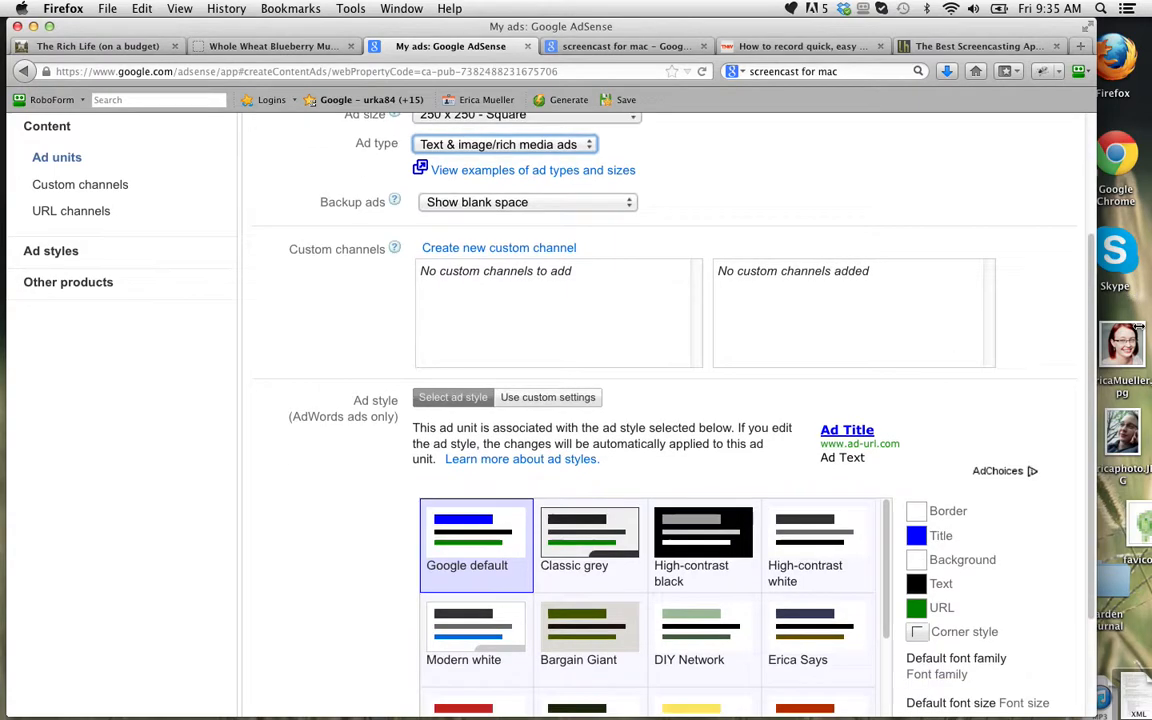
scroll("down", 3)
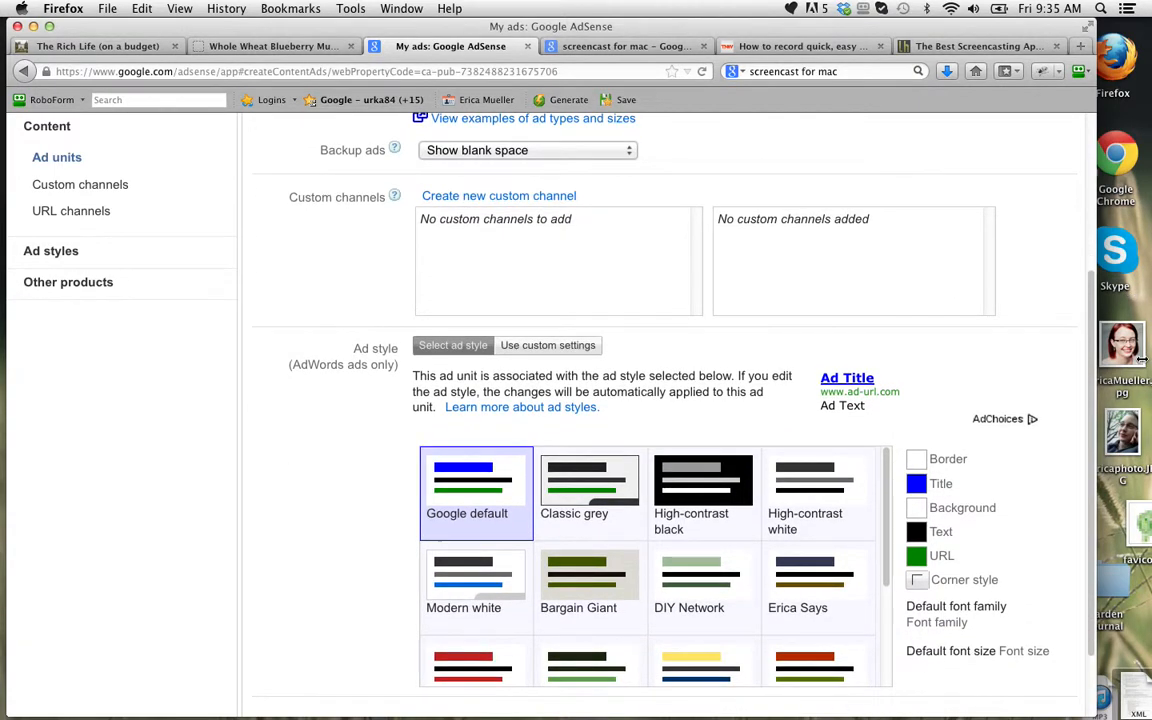
scroll("down", 3)
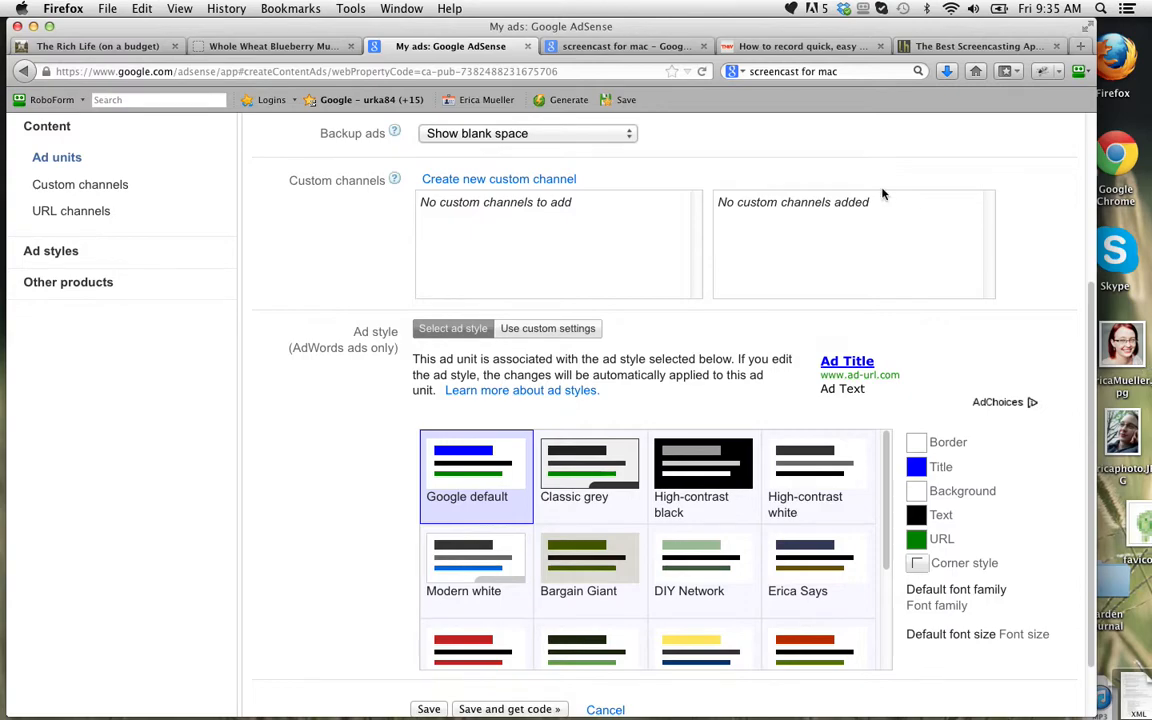
mouse_move(1068, 312)
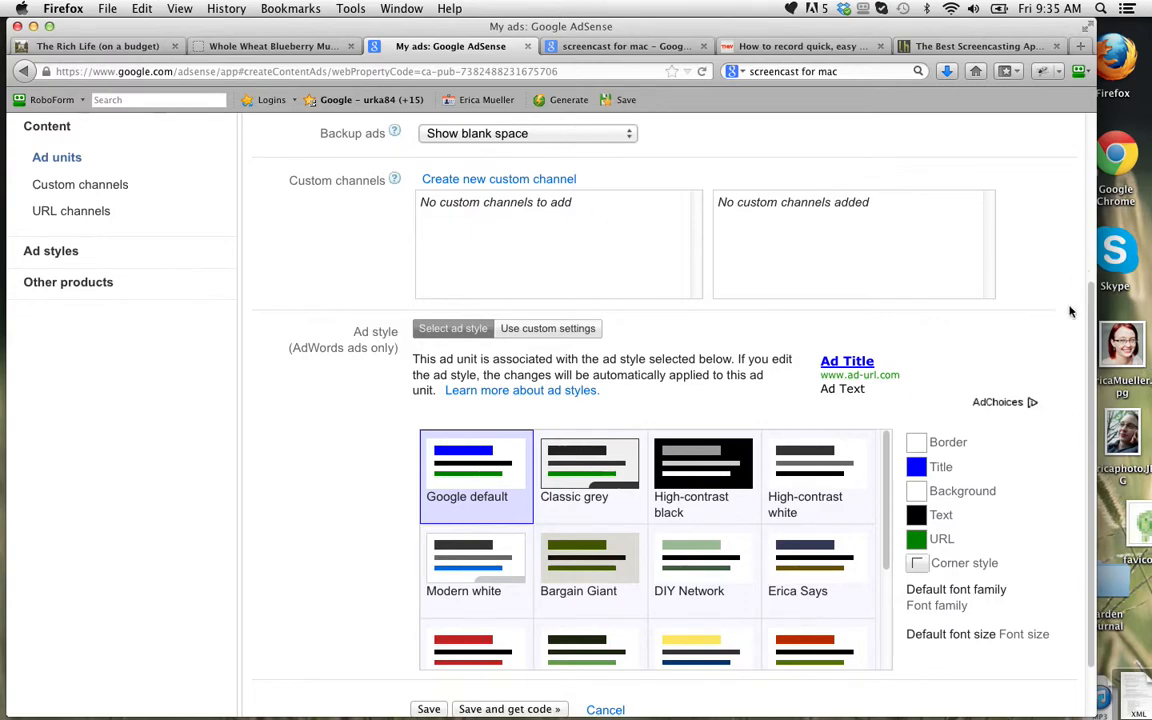
scroll("down", 3)
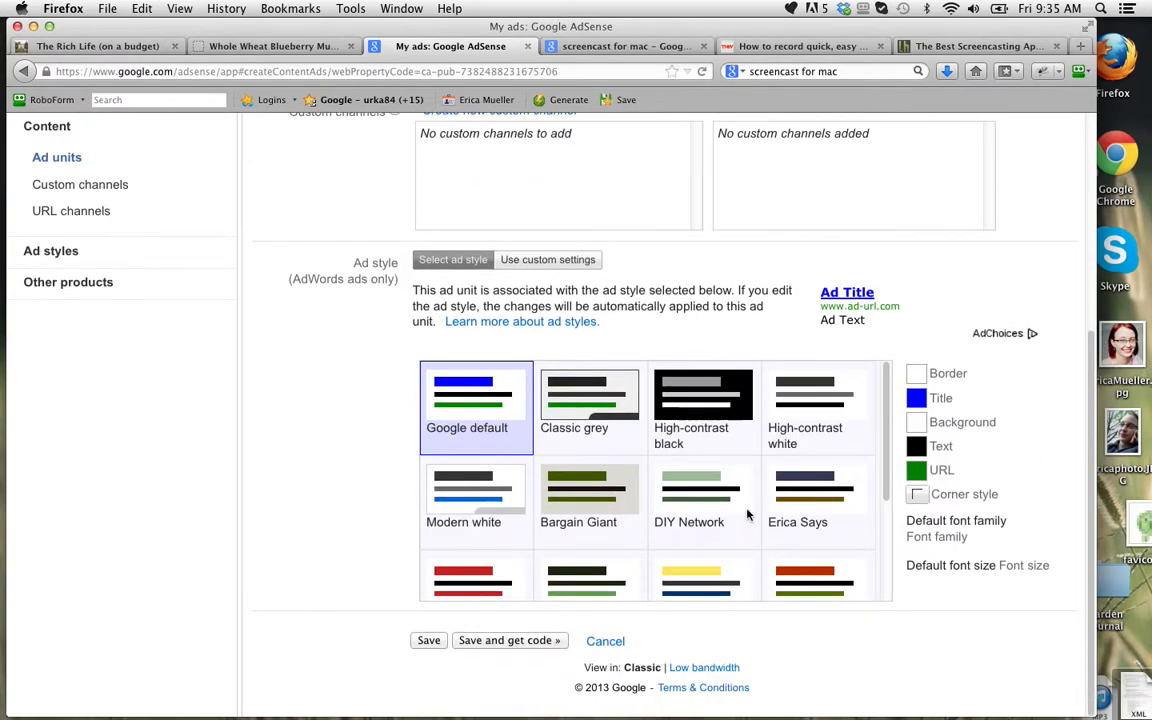
mouse_move(904, 492)
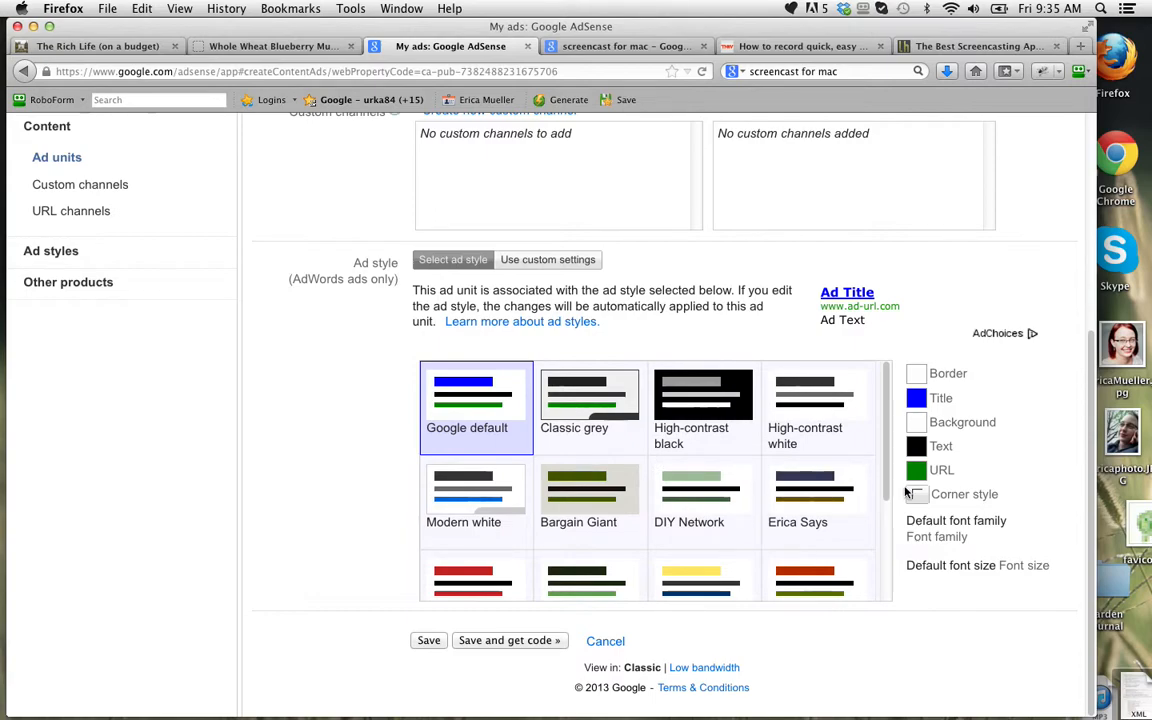
scroll("down", 3)
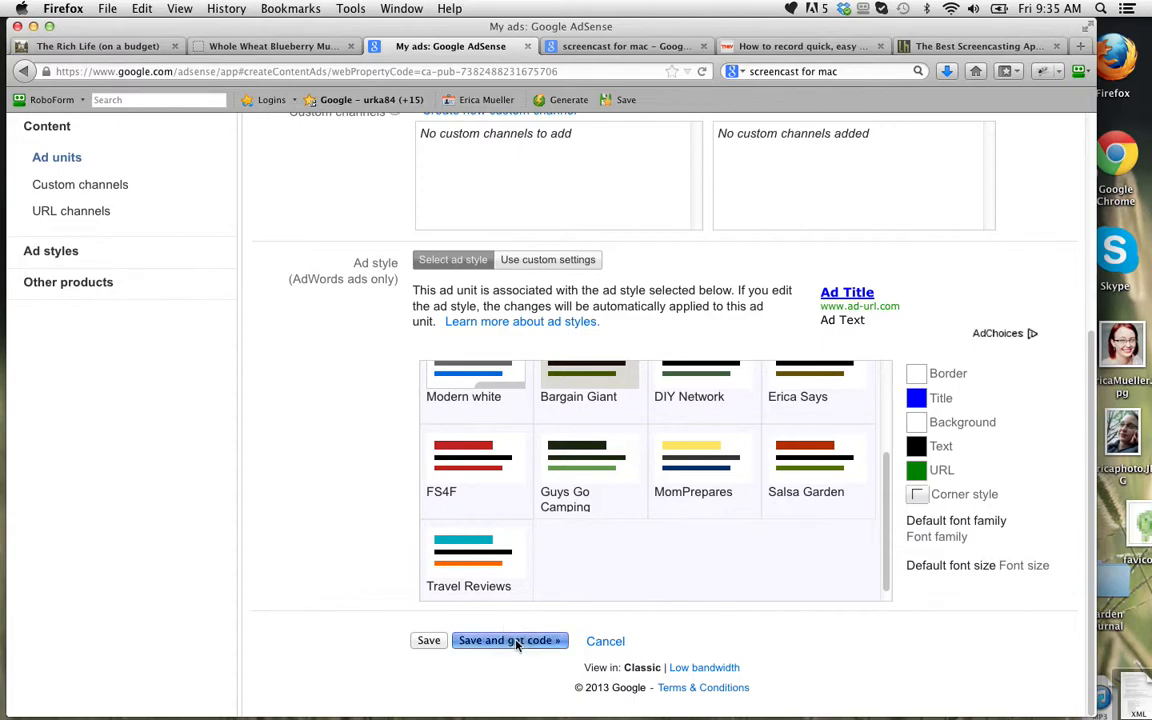
Save the MP 250 unit and copy its generated ad code
left_click(508, 640)
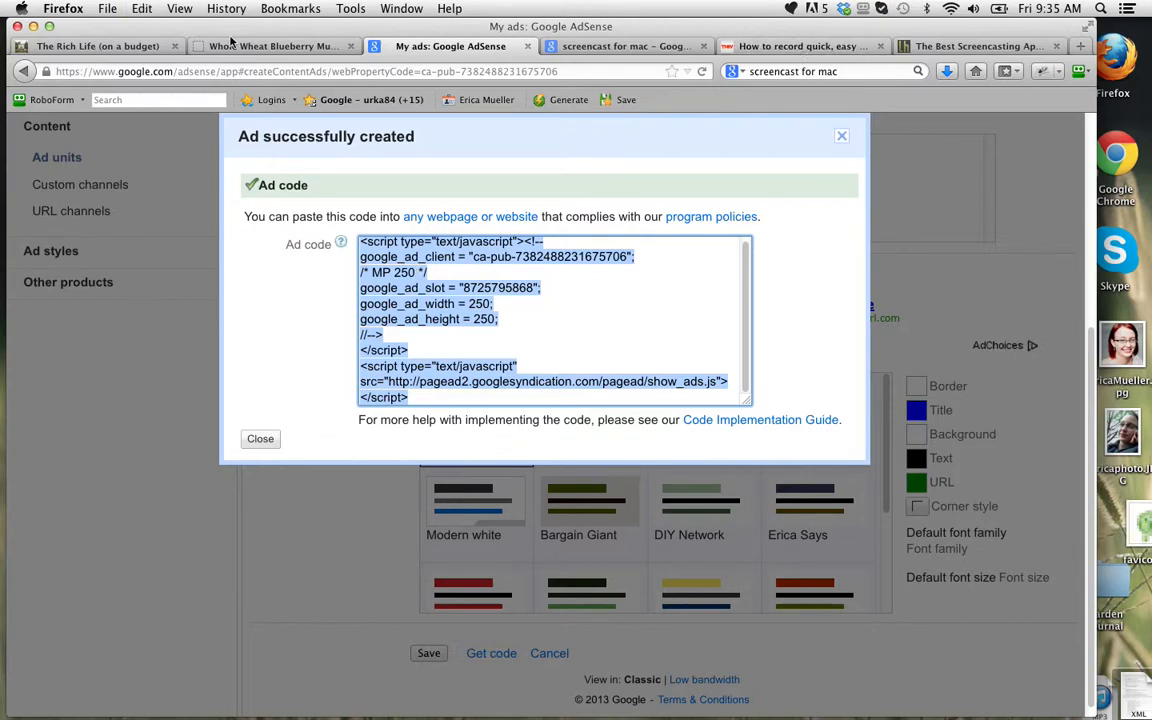
mouse_move(270, 44)
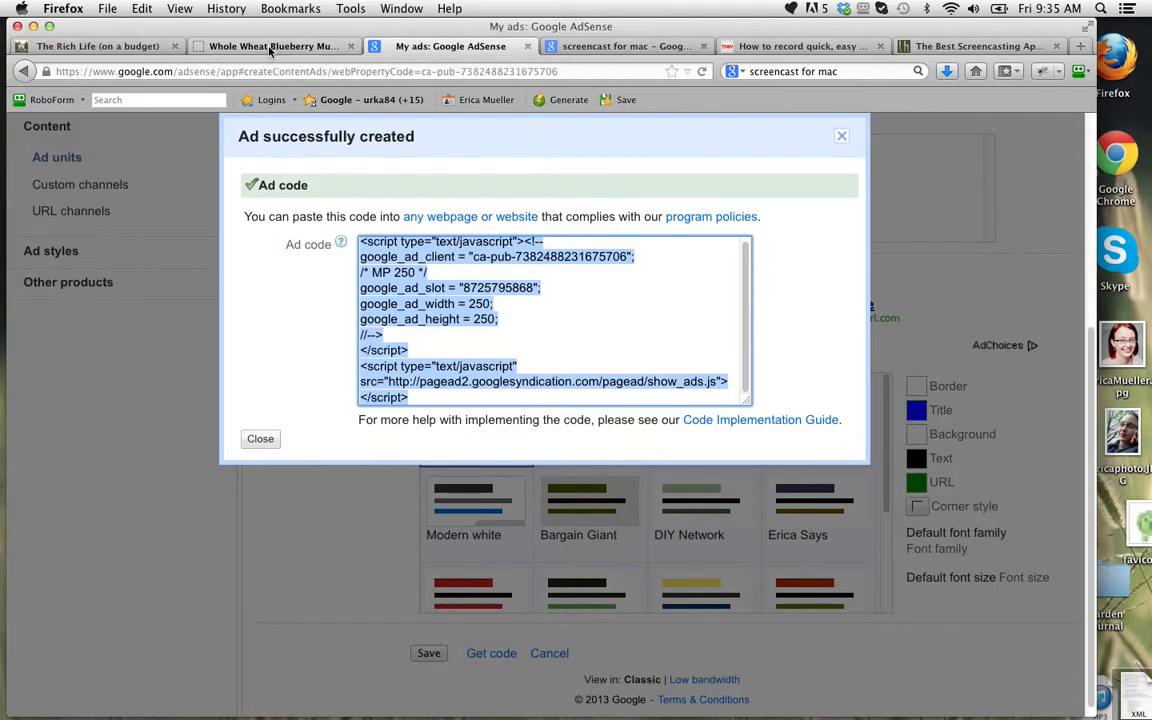
Add a Text widget to the Sidebar in Appearance > Widgets and paste the MP 250 ad code
left_click(270, 46)
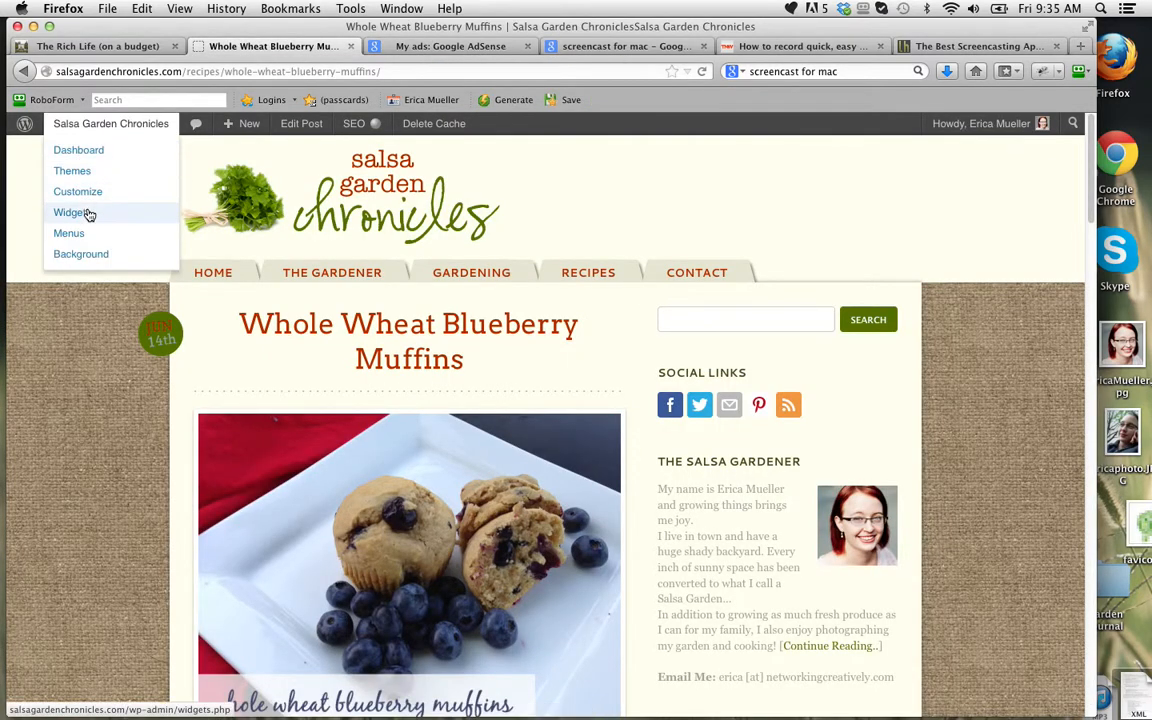
left_click(70, 212)
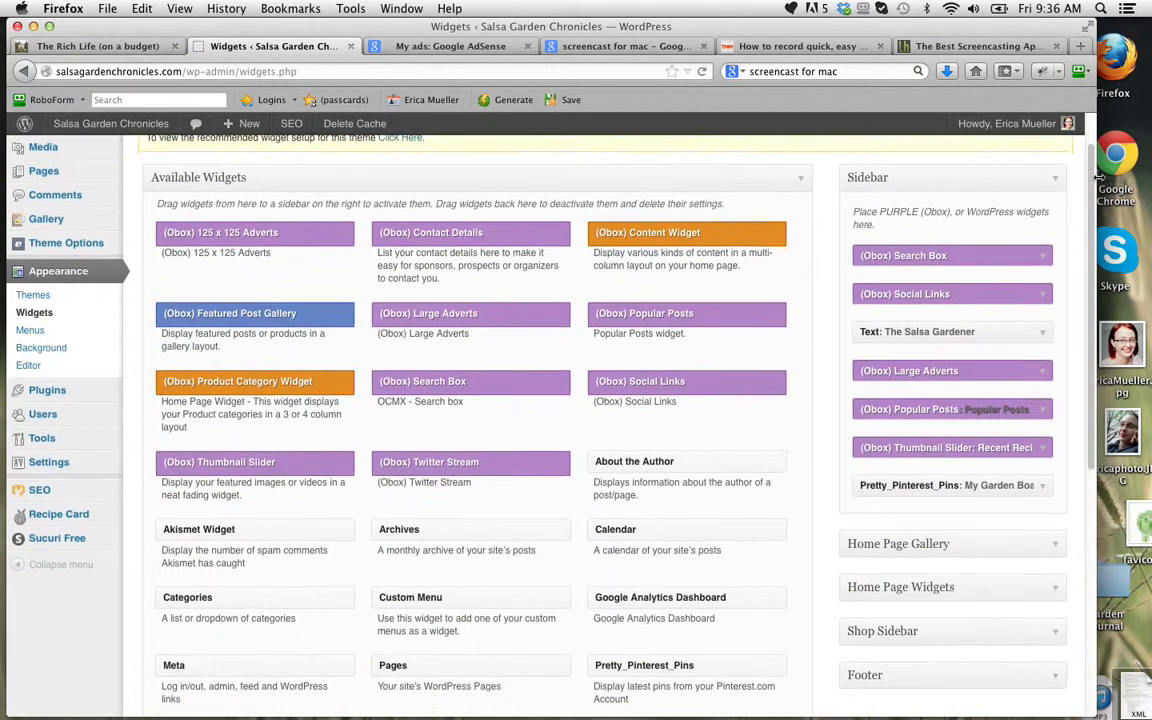
scroll("down", 3)
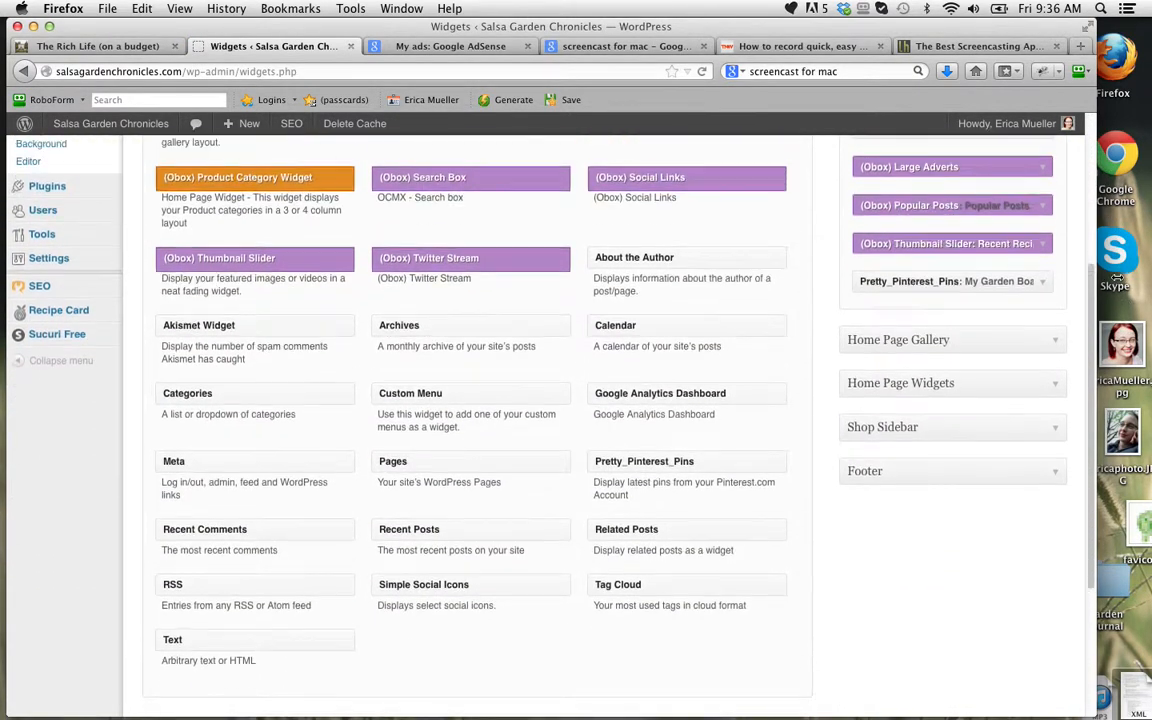
scroll("up", 3)
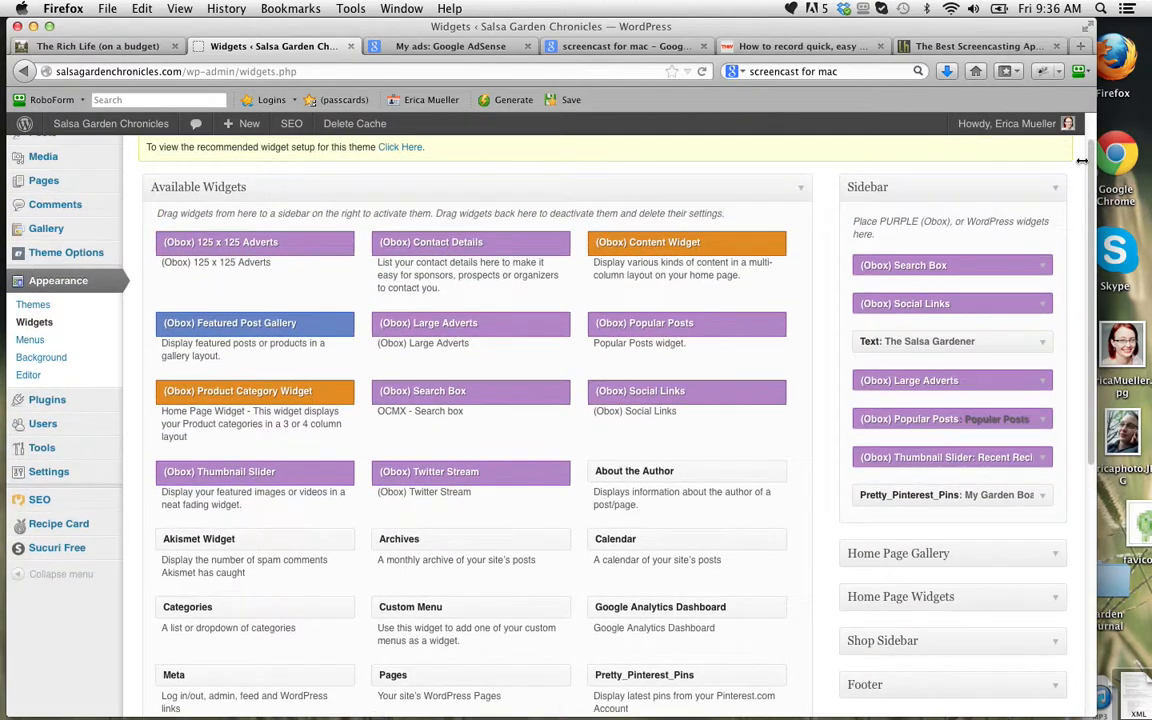
scroll("down", 3)
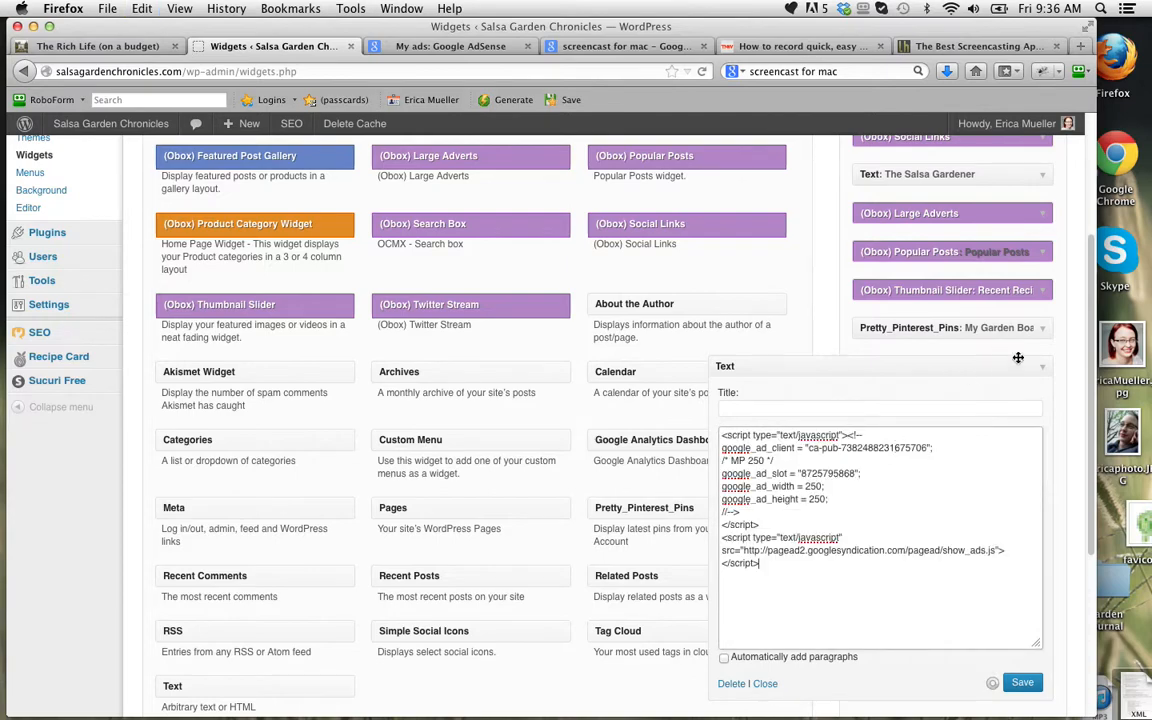
scroll("down", 3)
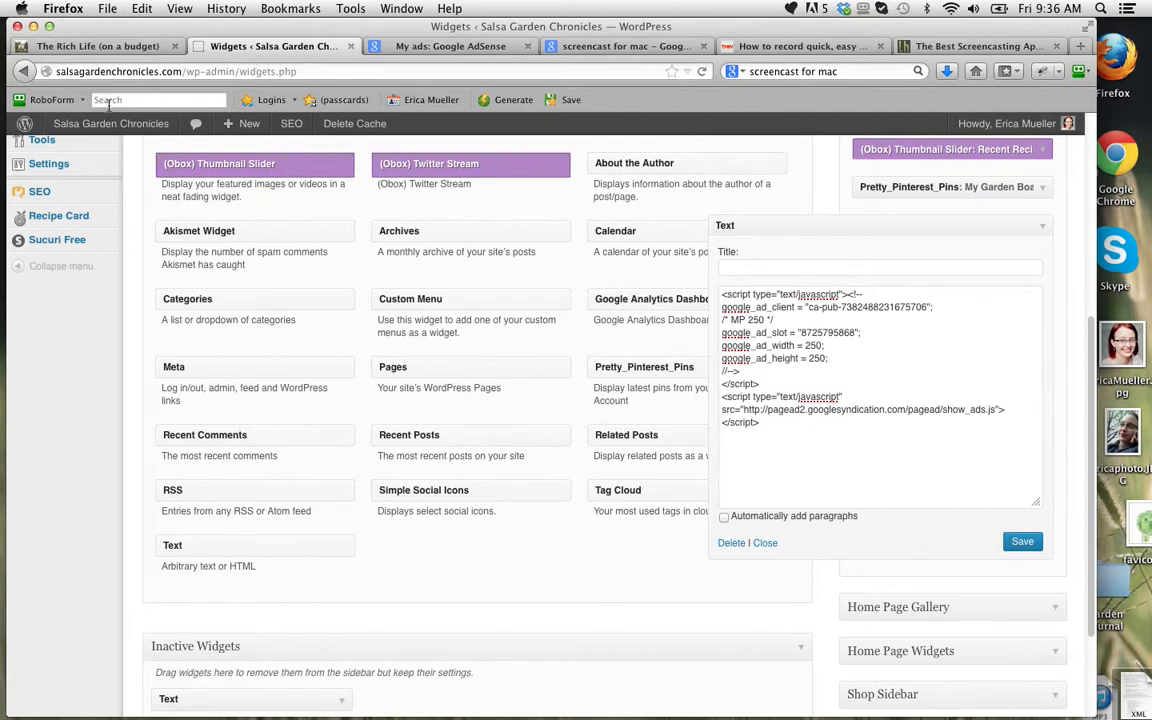
Launch the live site from its header link in a new browser tab
right_click(110, 124)
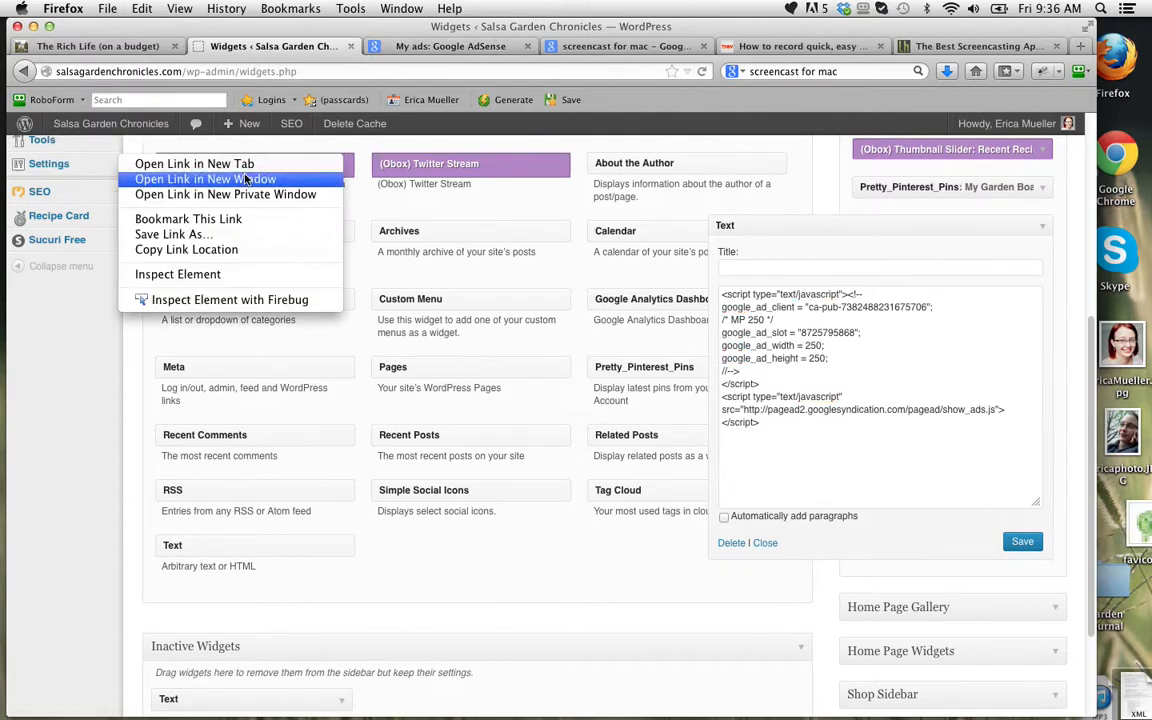
left_click(204, 180)
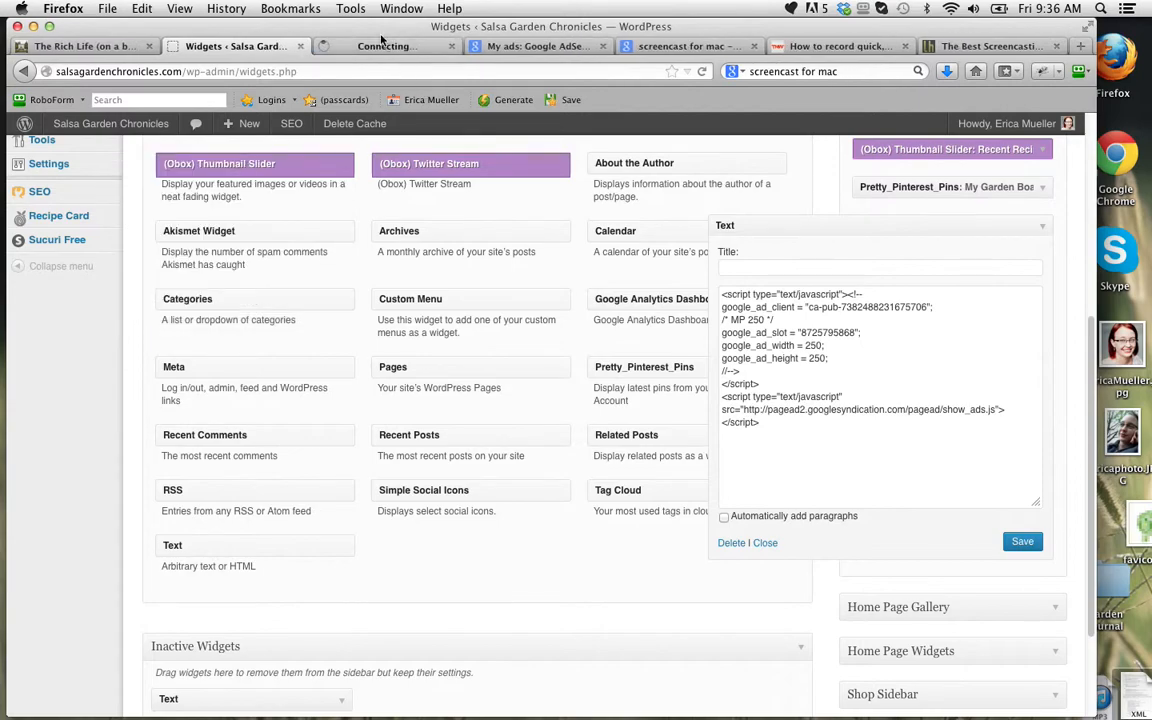
Browse the live homepage into the Whole Wheat Blueberry Muffins post down to its related posts
left_click(386, 46)
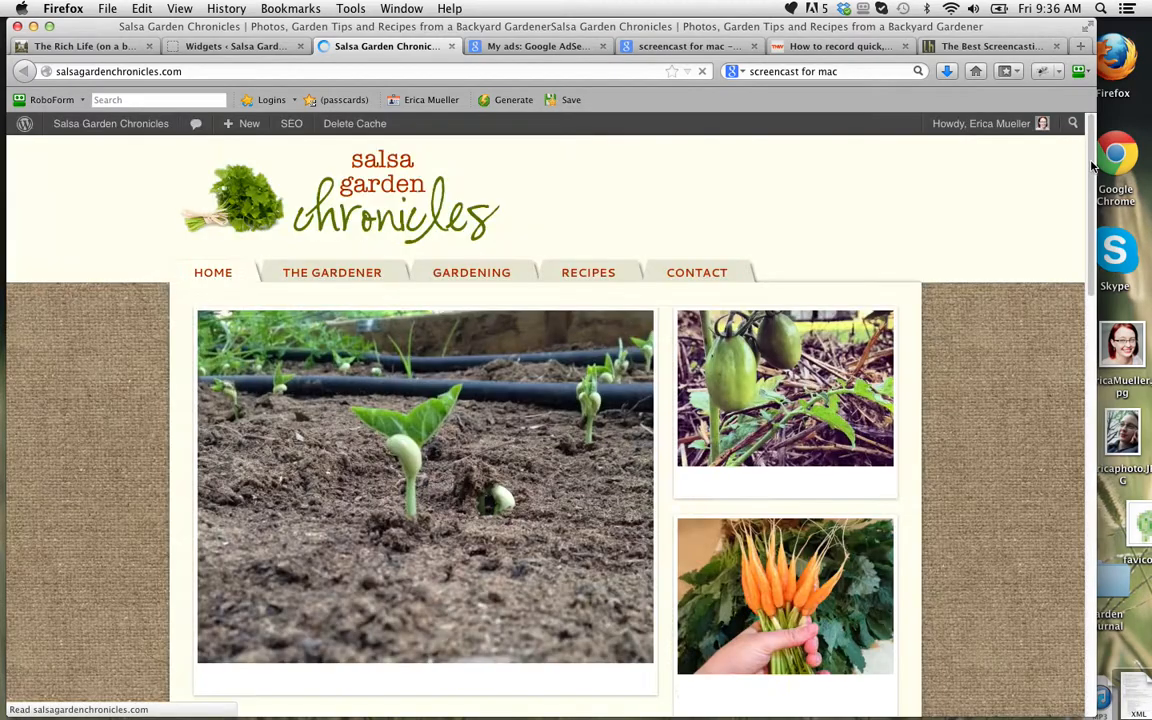
scroll("down", 3)
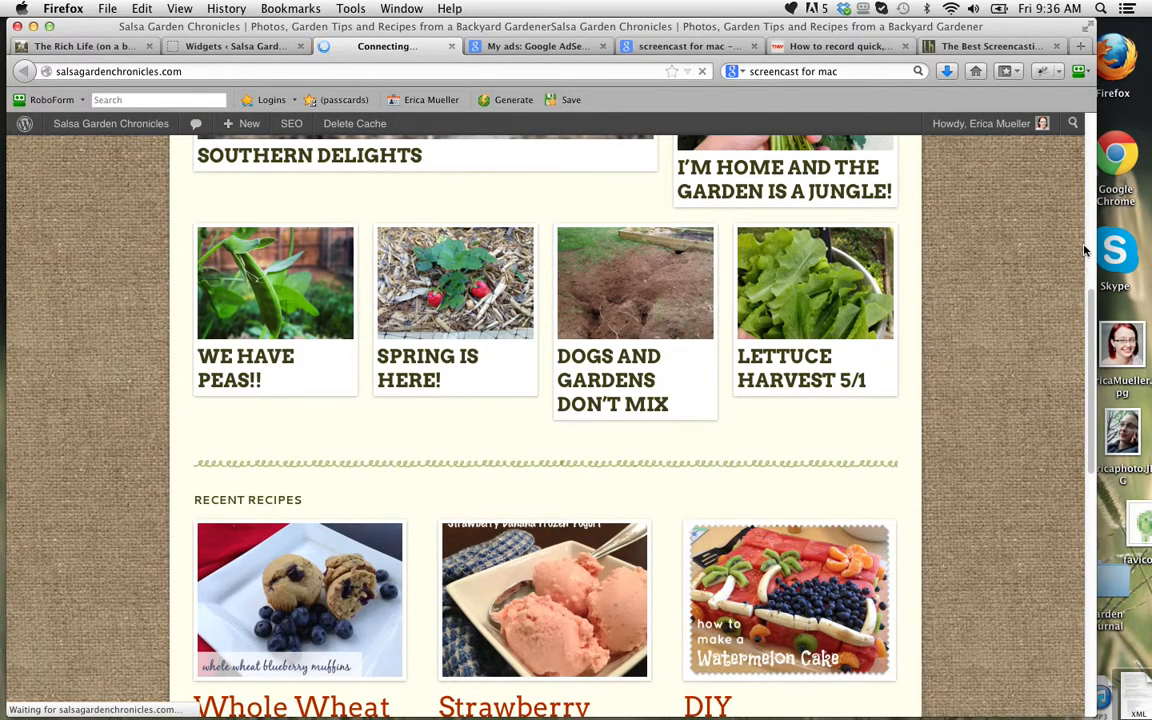
left_click(300, 600)
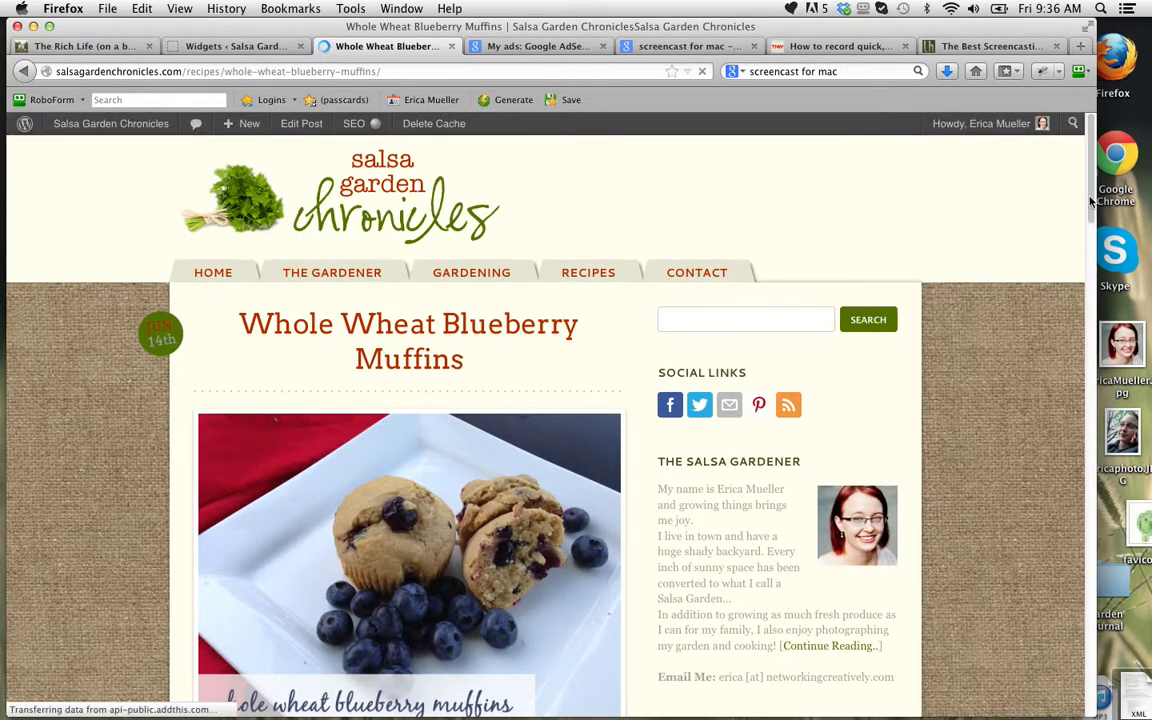
scroll("down", 3)
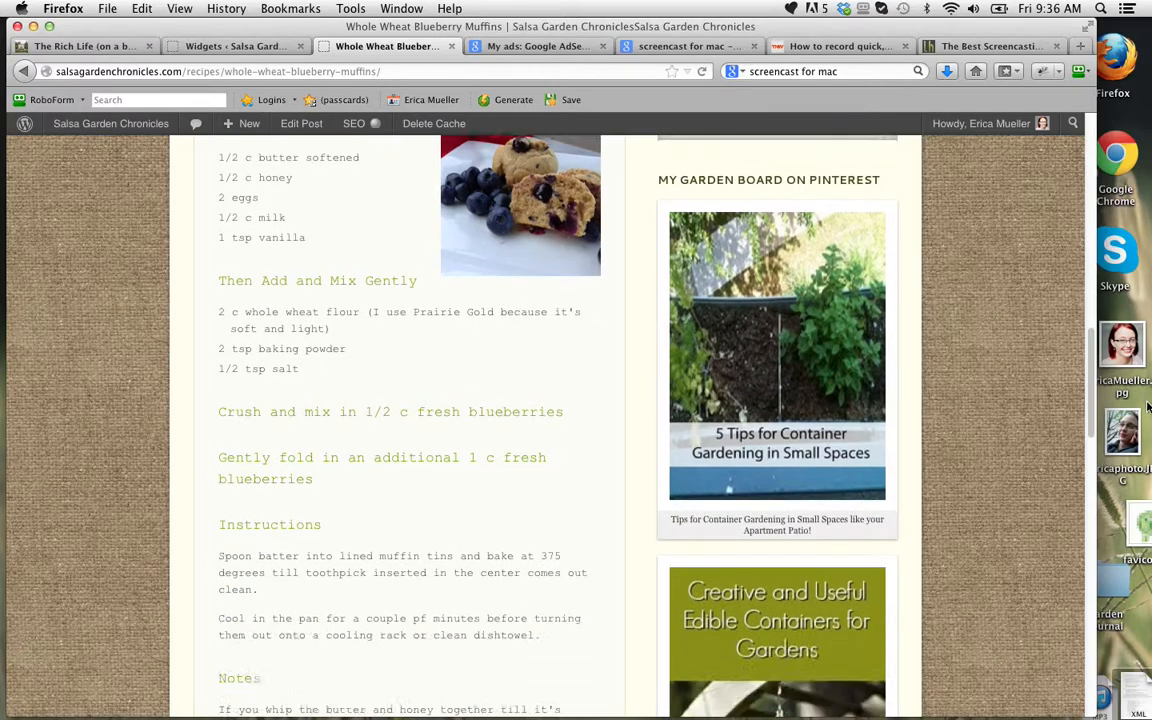
scroll("down", 3)
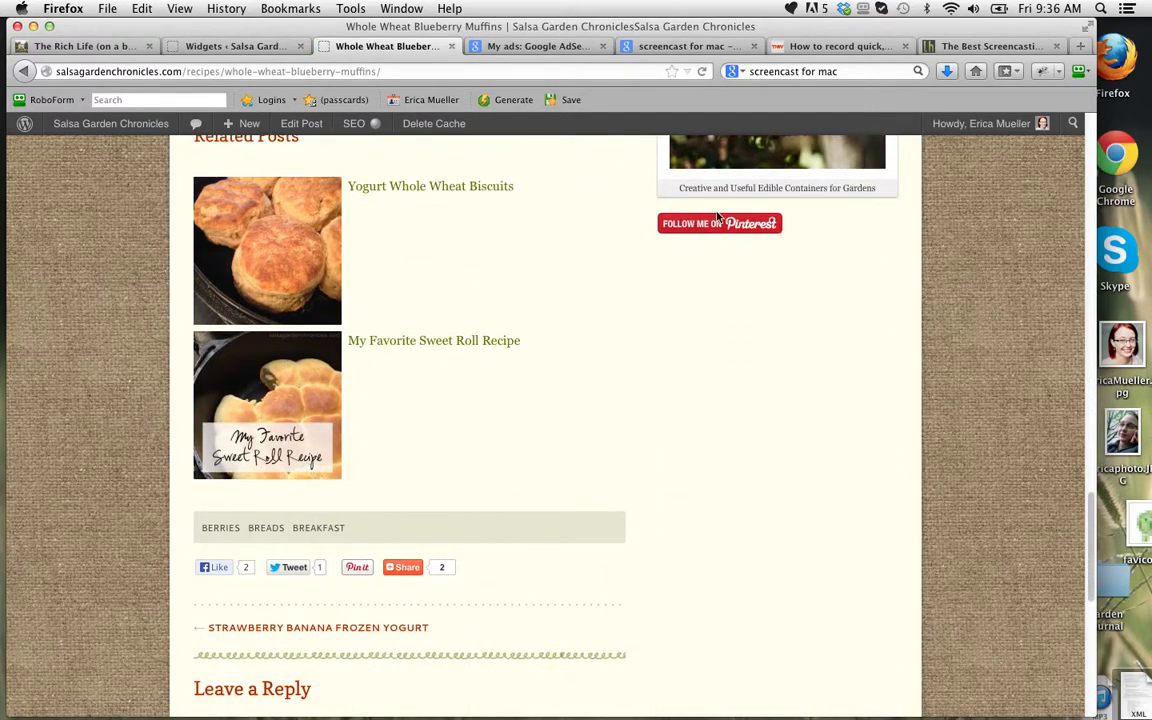
mouse_move(728, 408)
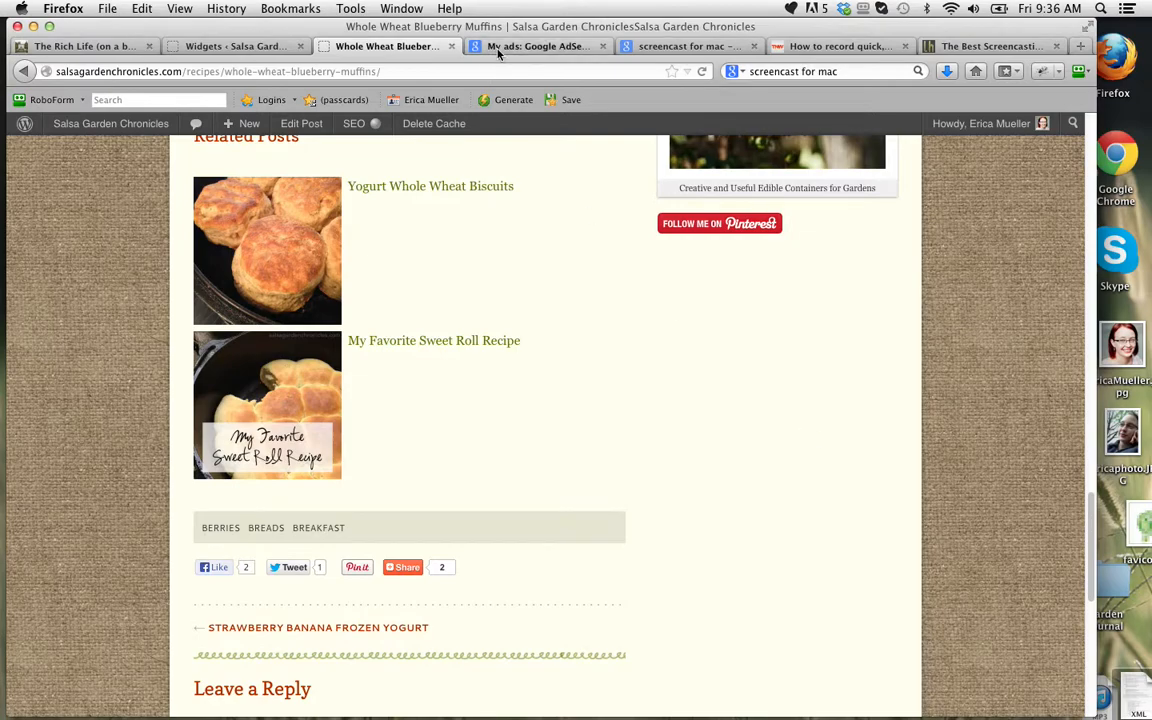
Return to My ads and get the code for the existing FS4F 250x250 ad unit
left_click(536, 46)
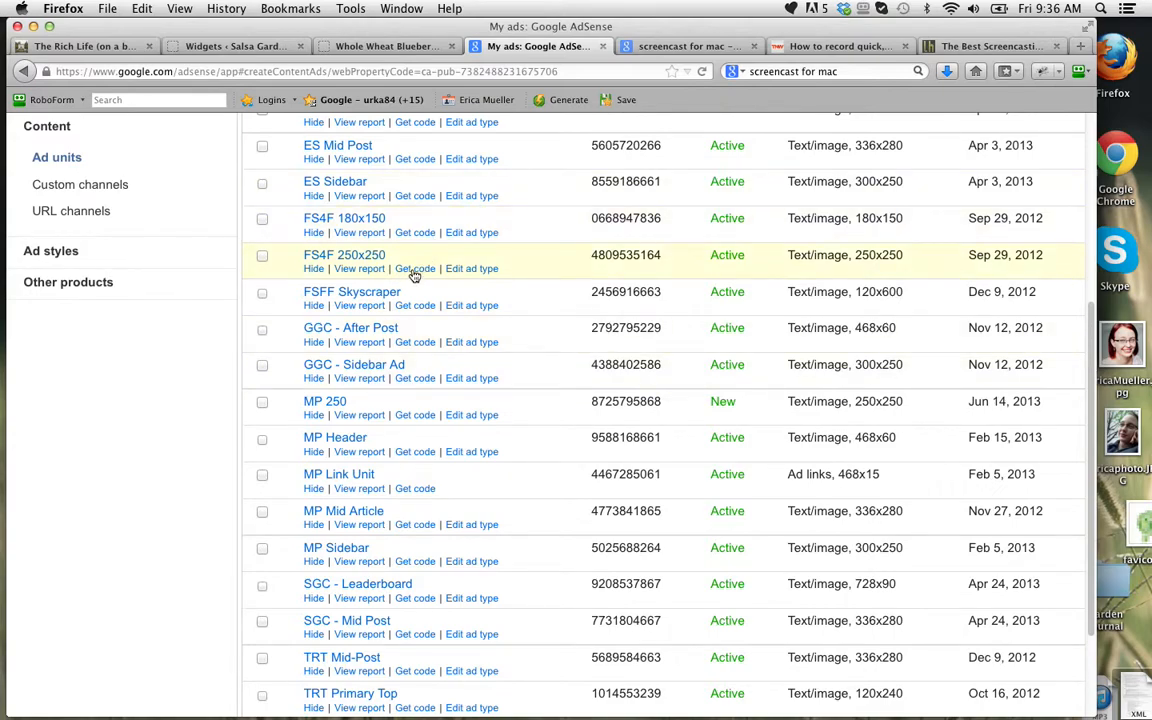
left_click(414, 268)
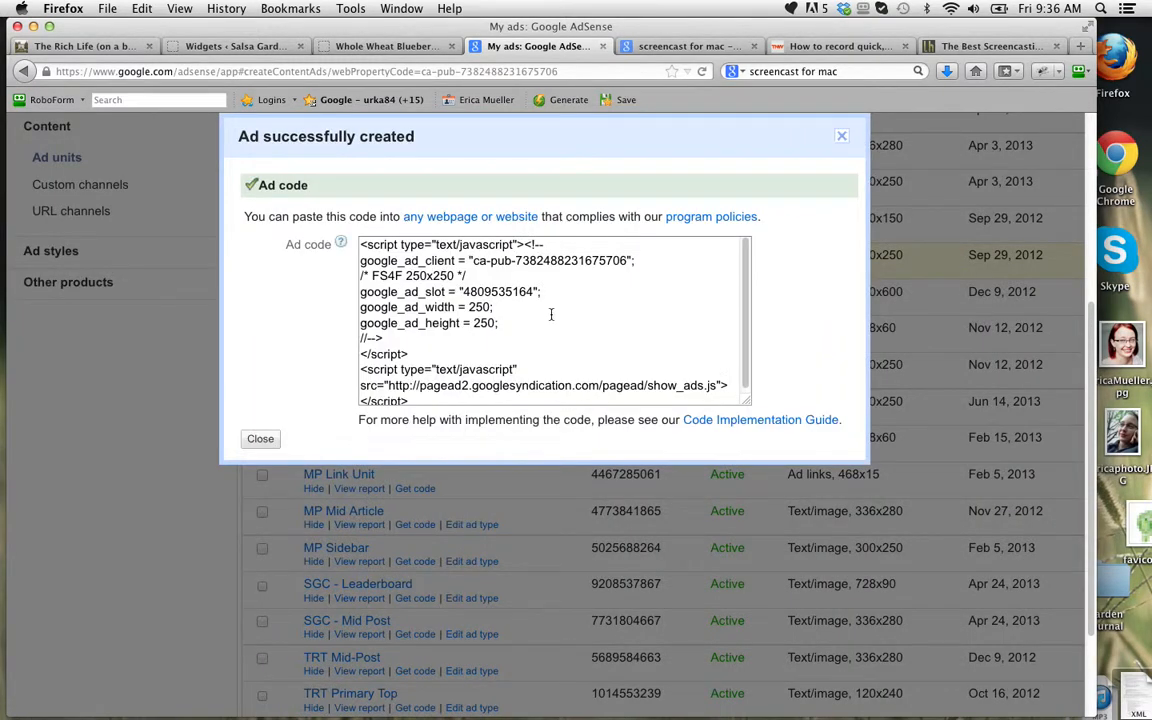